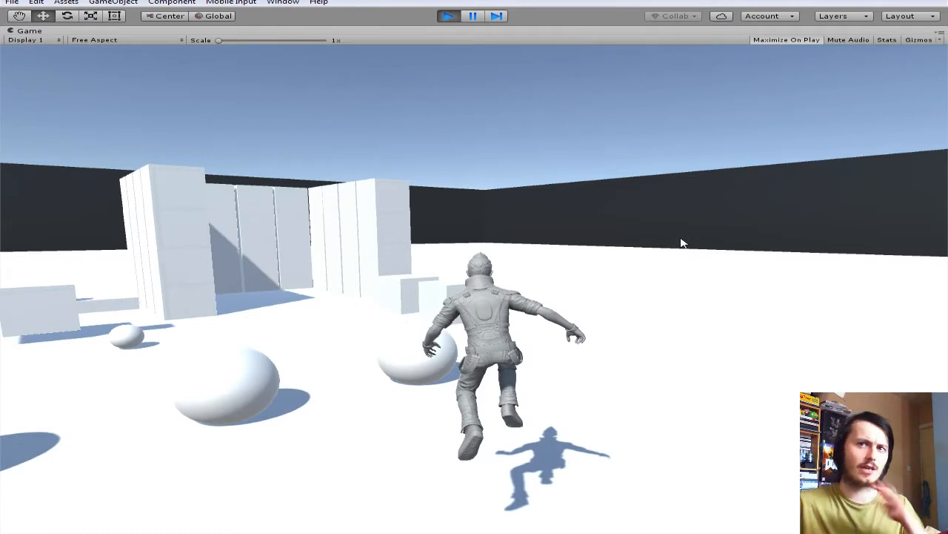
mouse_move(452, 274)
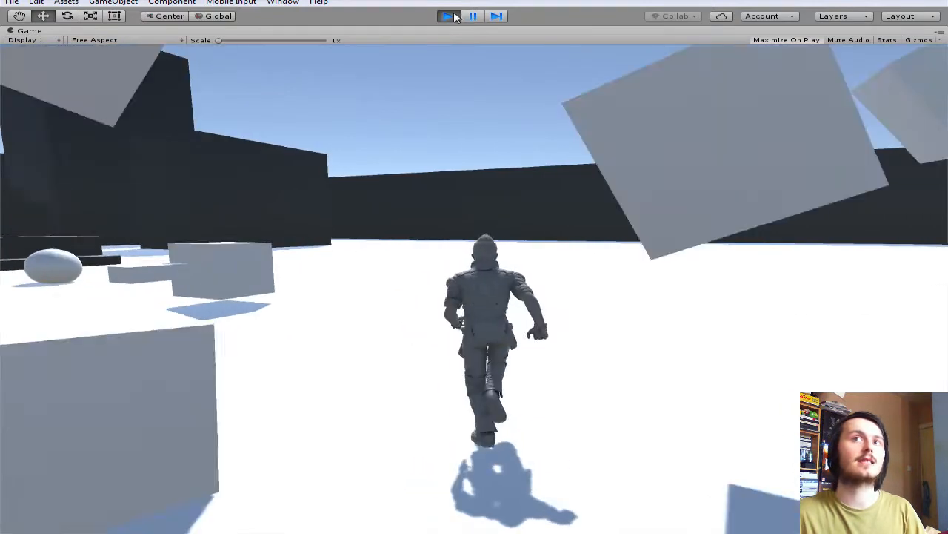
- Exit play mode and create a new C# script named SuperHotEffect in the assets
left_click(447, 15)
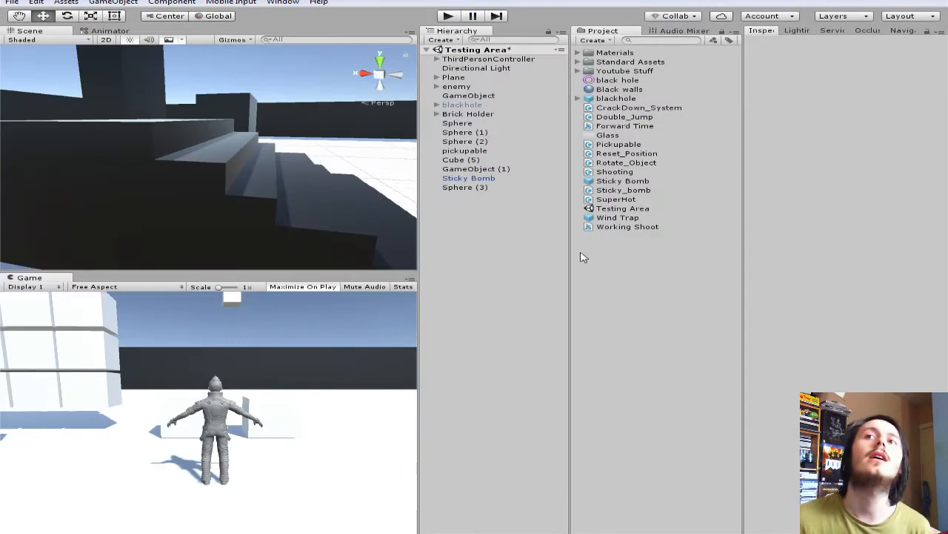
mouse_move(602, 267)
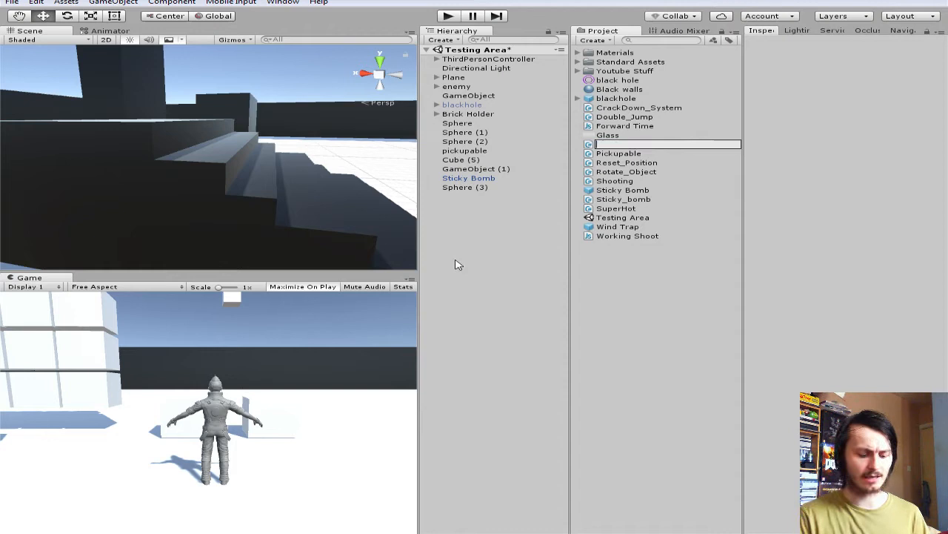
type("SuperHotEff")
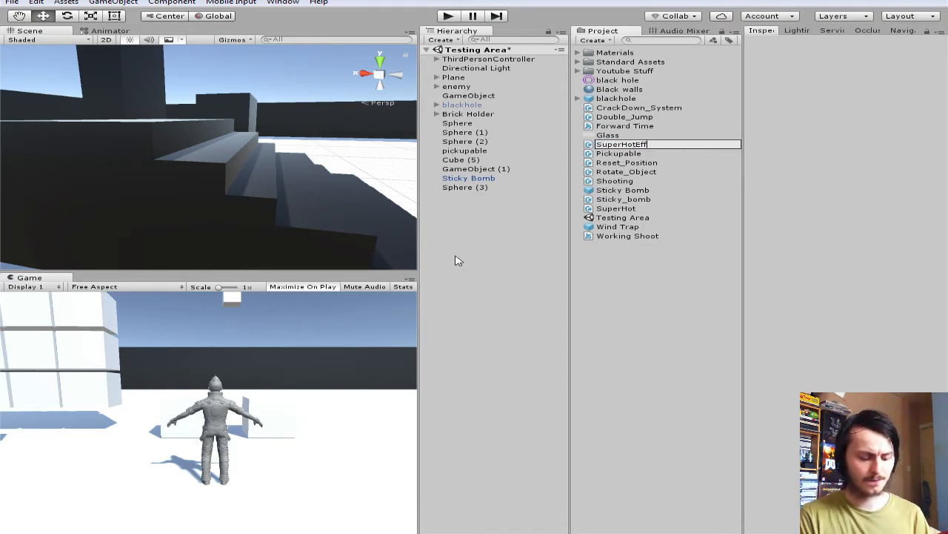
type("ect")
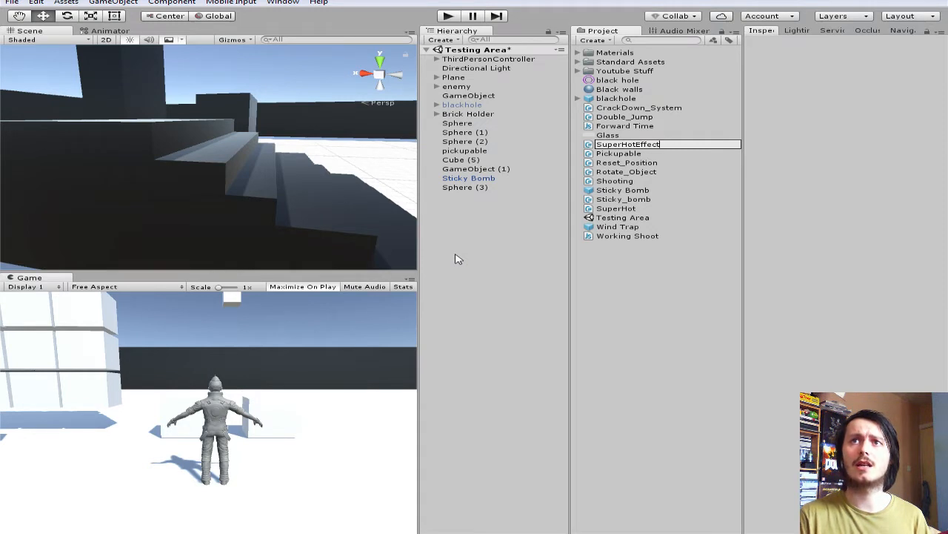
mouse_move(453, 249)
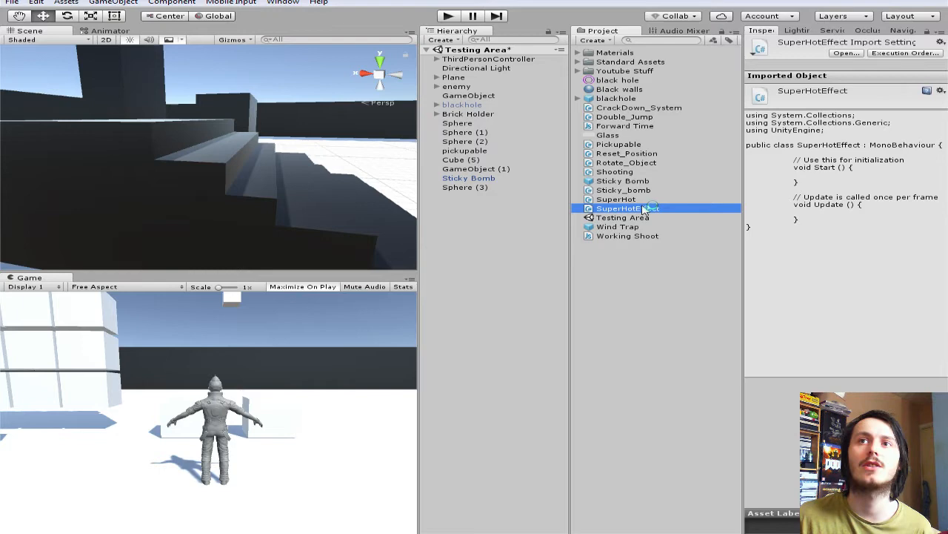
- Remove Start() from SuperHotEffect and declare 'public float Frozentime;' in the maximized editor
double_click(620, 208)
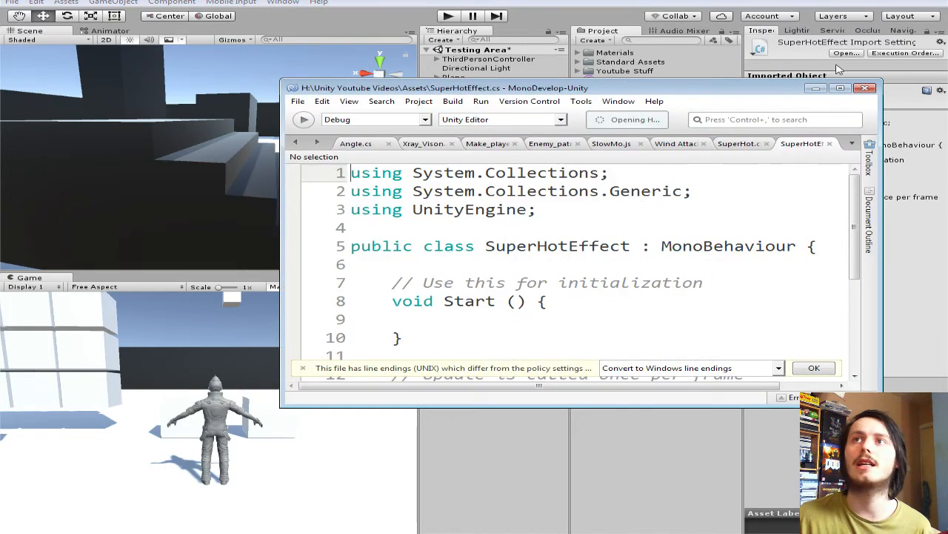
left_click(840, 88)
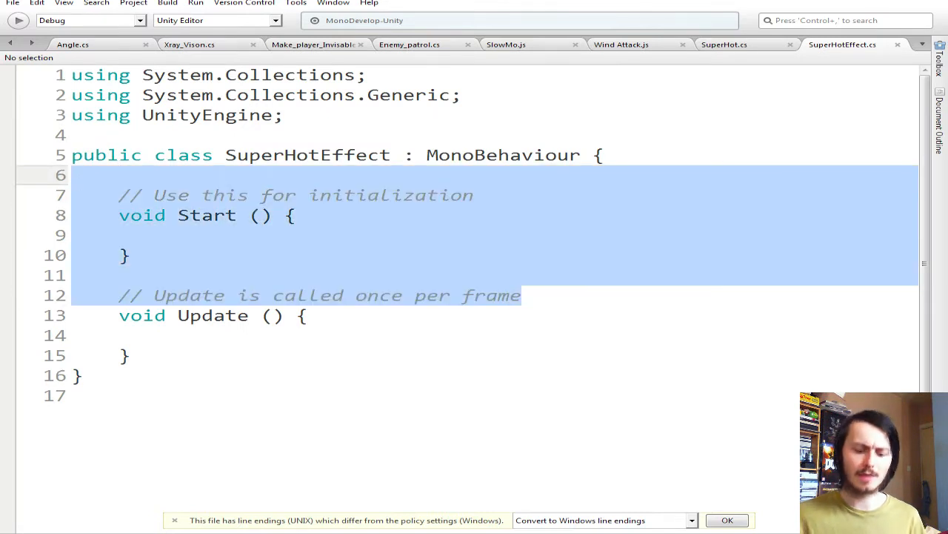
type("pub")
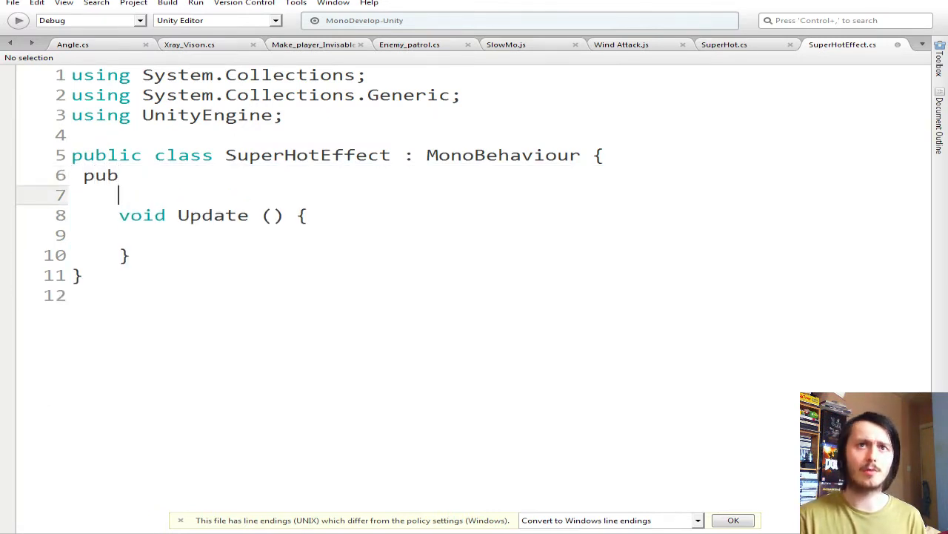
key("Backspace")
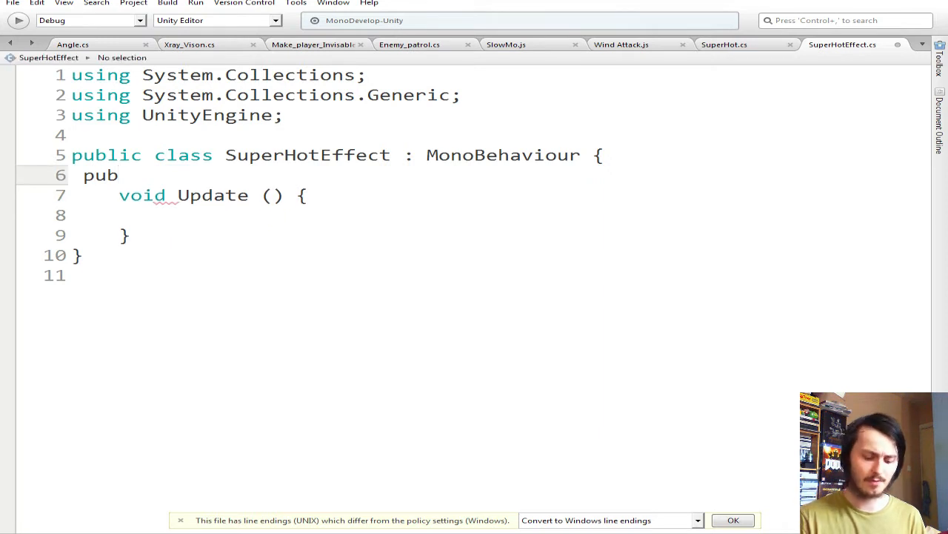
type("lic float")
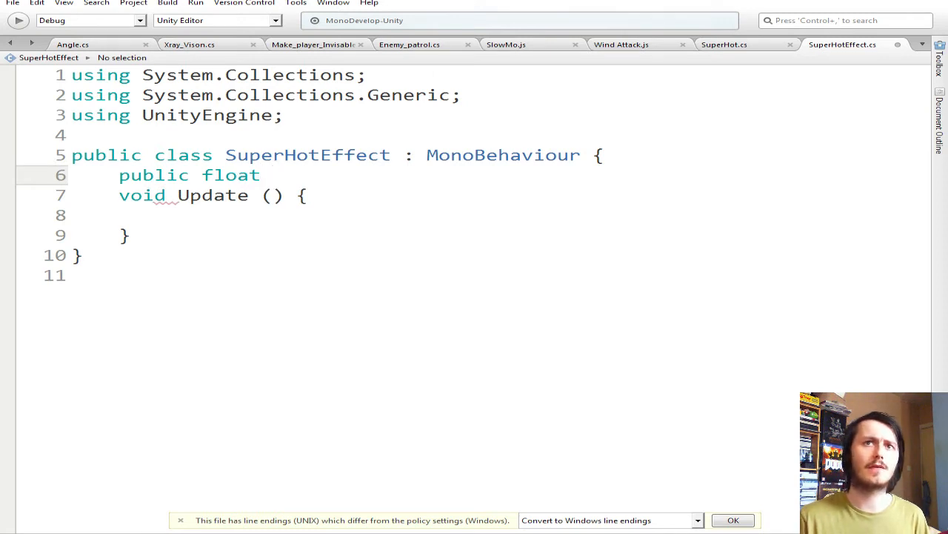
type("Fr")
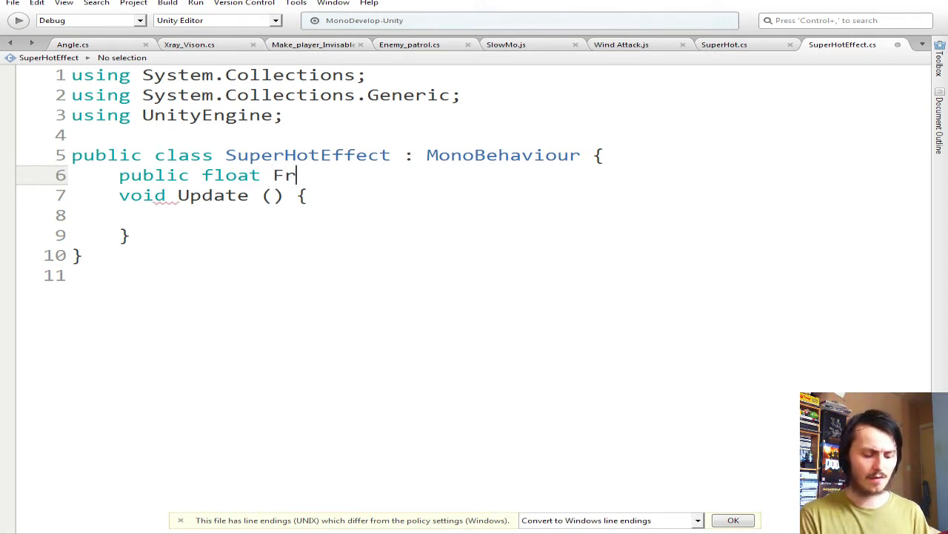
type("ozenti")
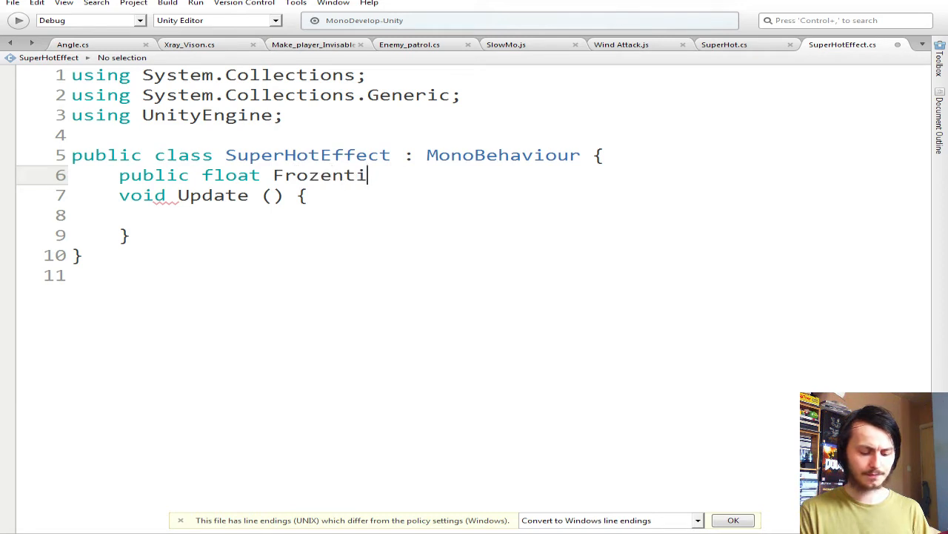
type("me;")
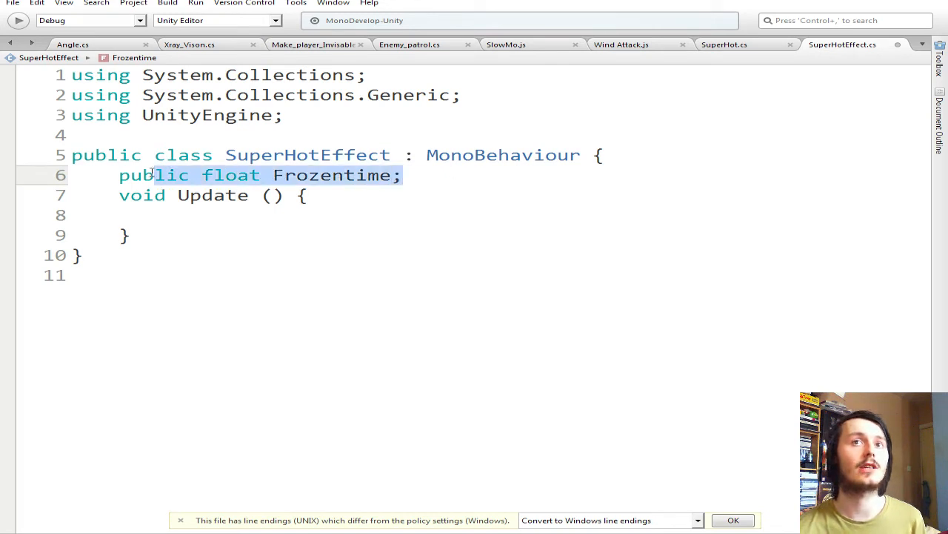
- Paste the declaration below and rename the copy to a public float TimeUnfrozen
left_click(403, 175)
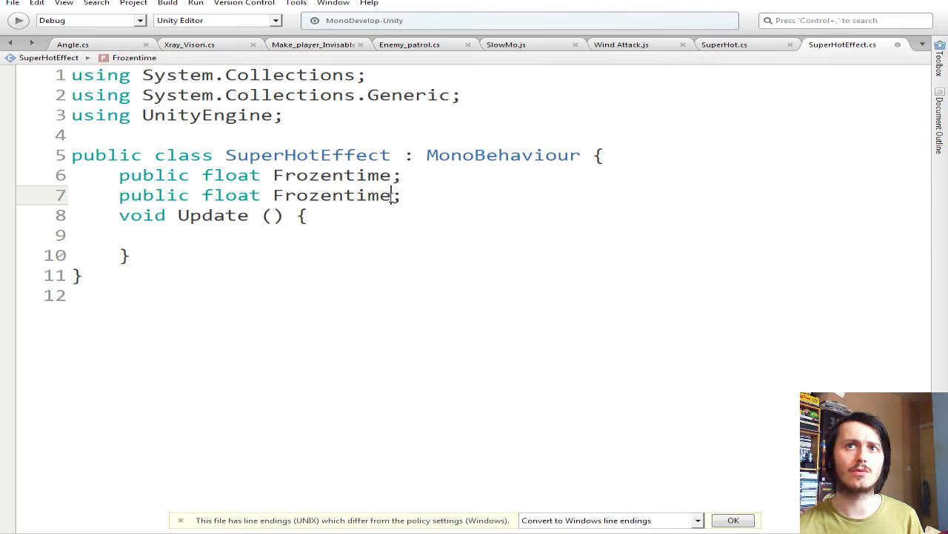
double_click(332, 195)
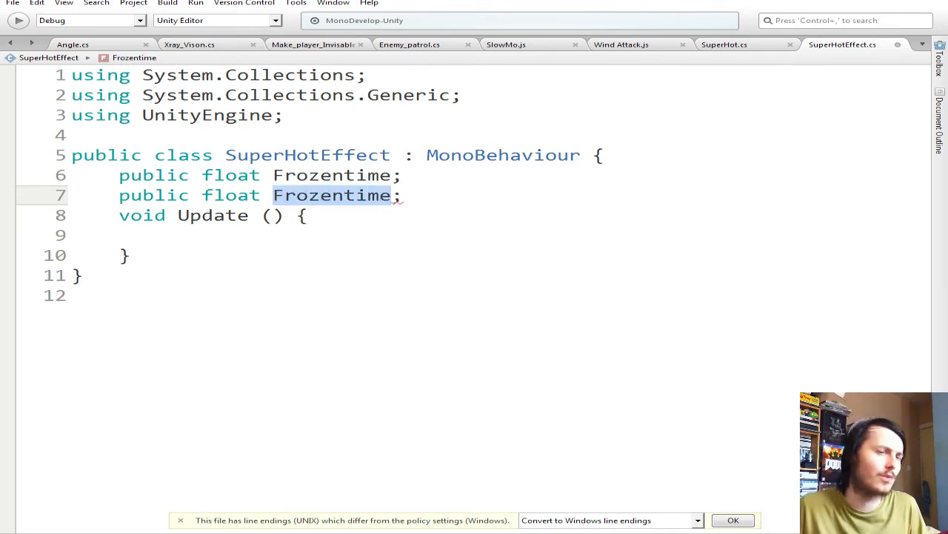
type("TimeUnf")
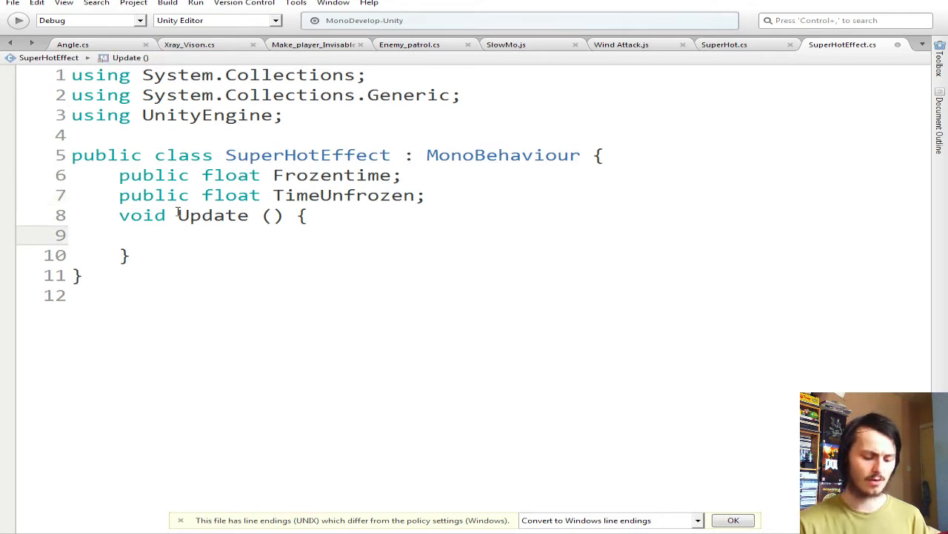
- Write 'if(Input.anyKey == false){' inside Update
type("if(in")
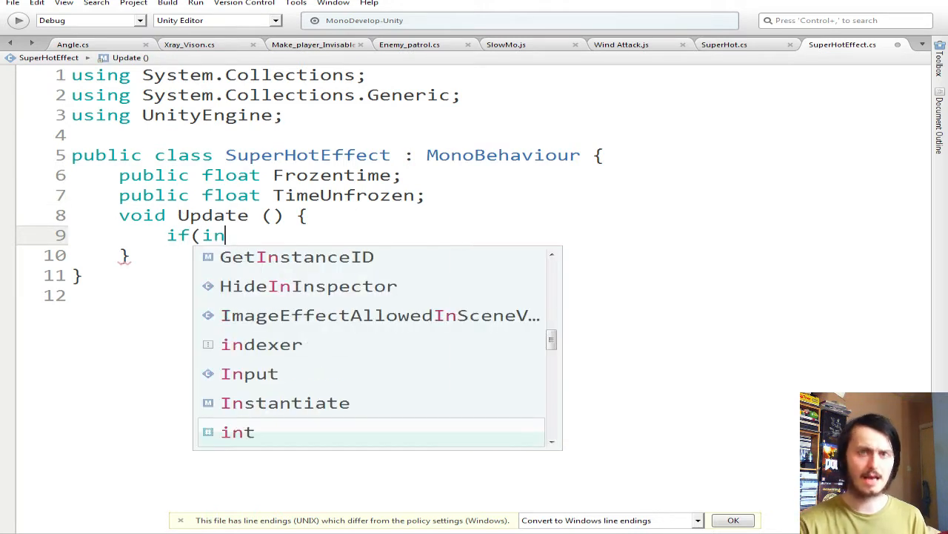
key("BackSpace")
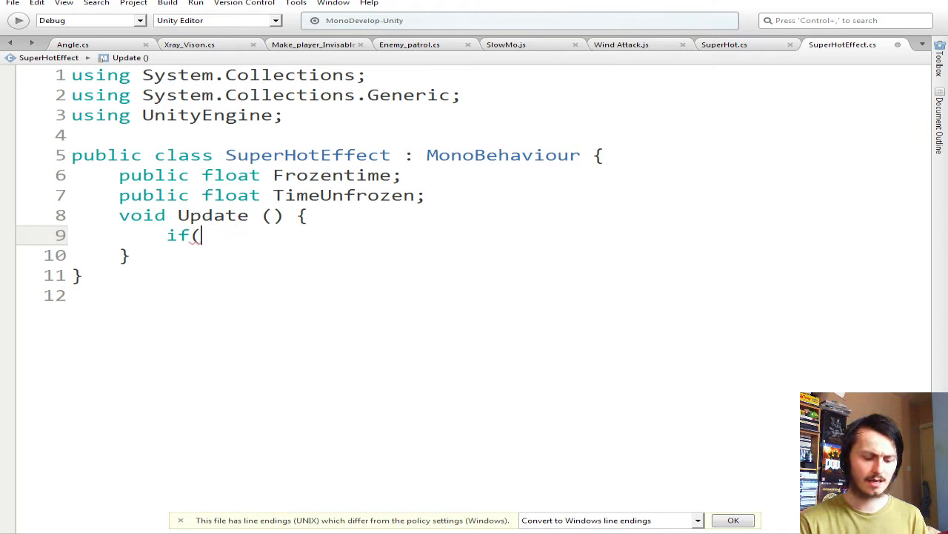
type("Input")
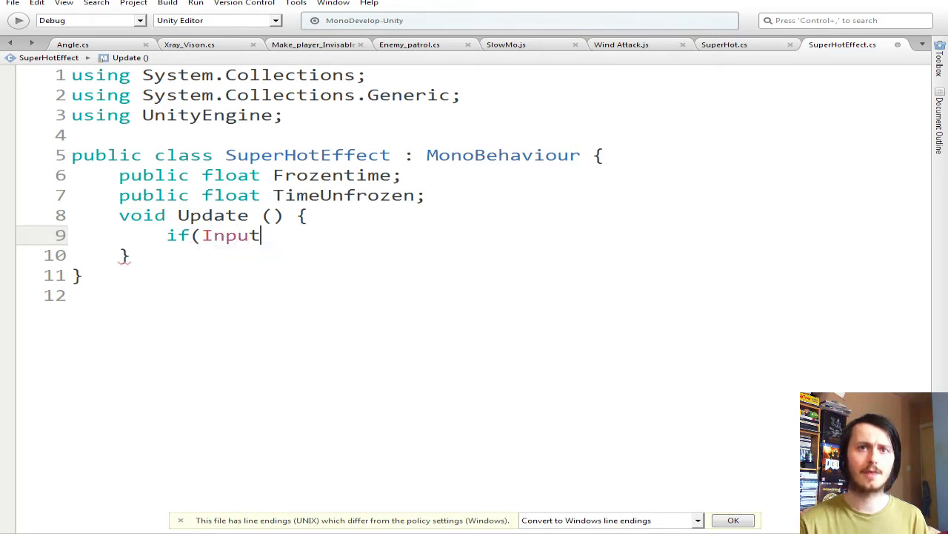
type(".")
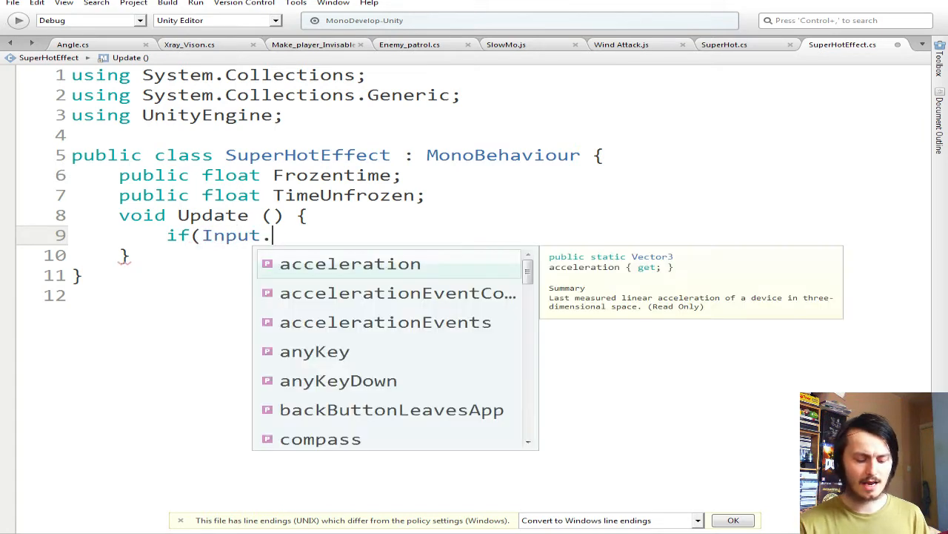
type("anyKey")
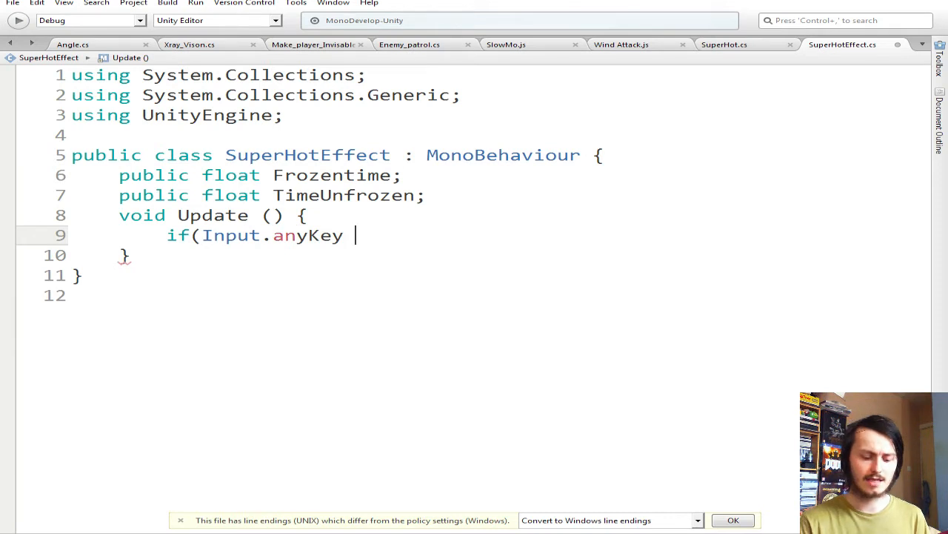
type("== fal")
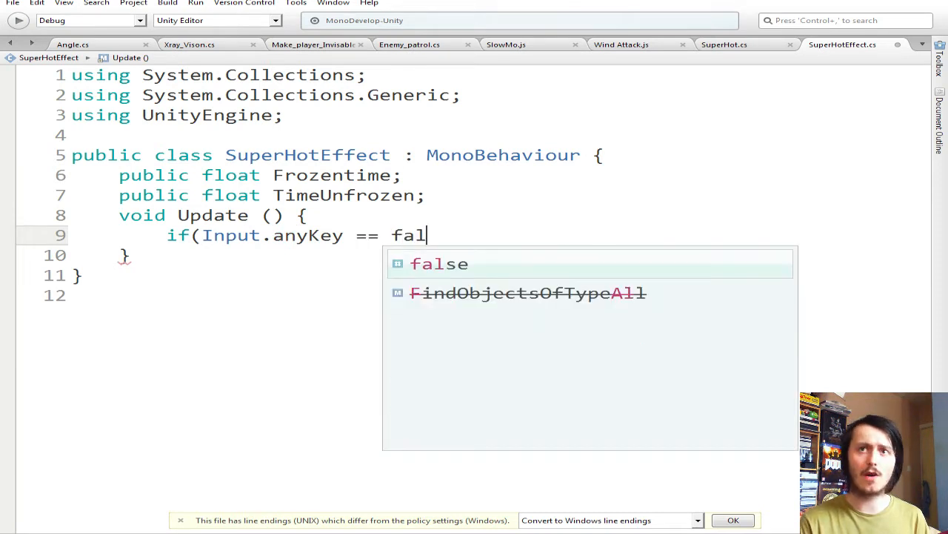
type("se")
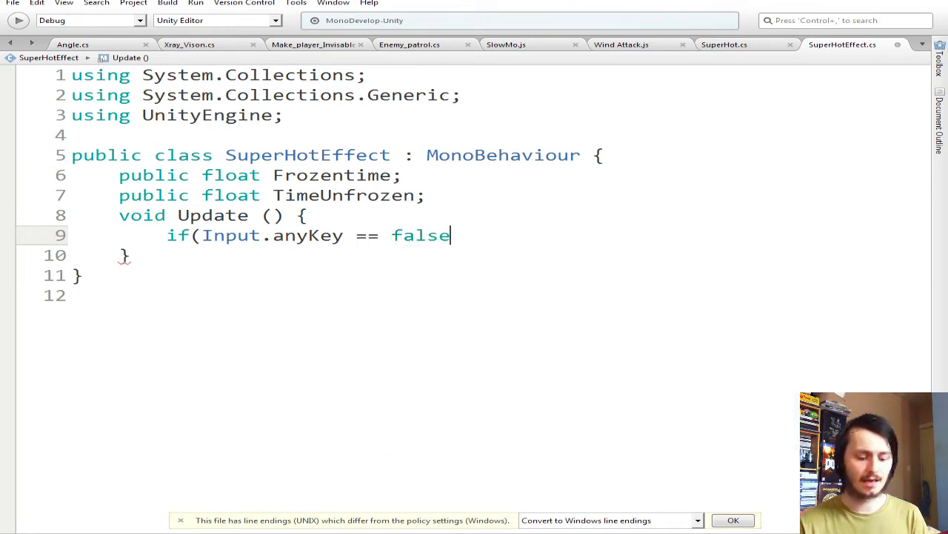
type("){")
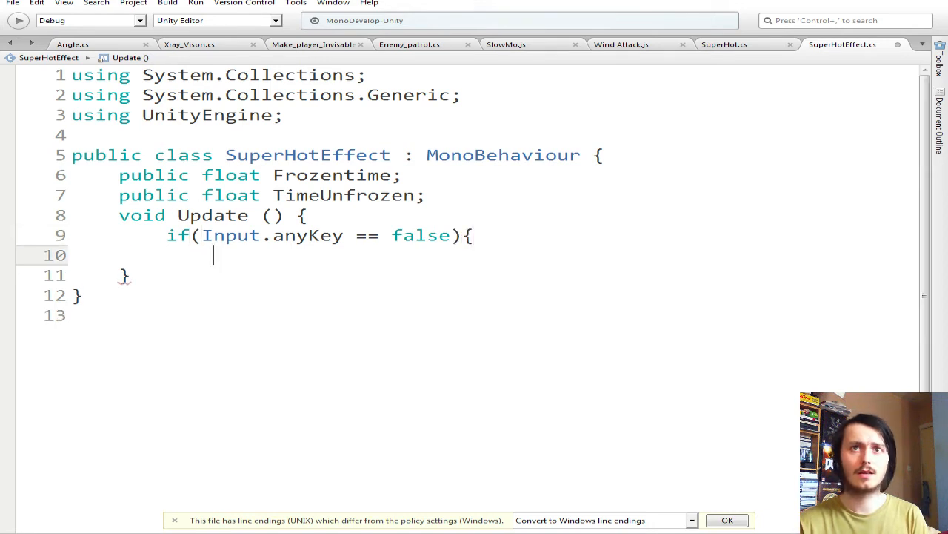
- Begin the Time.timeScale statement inside the if block via autocomplete
type("t")
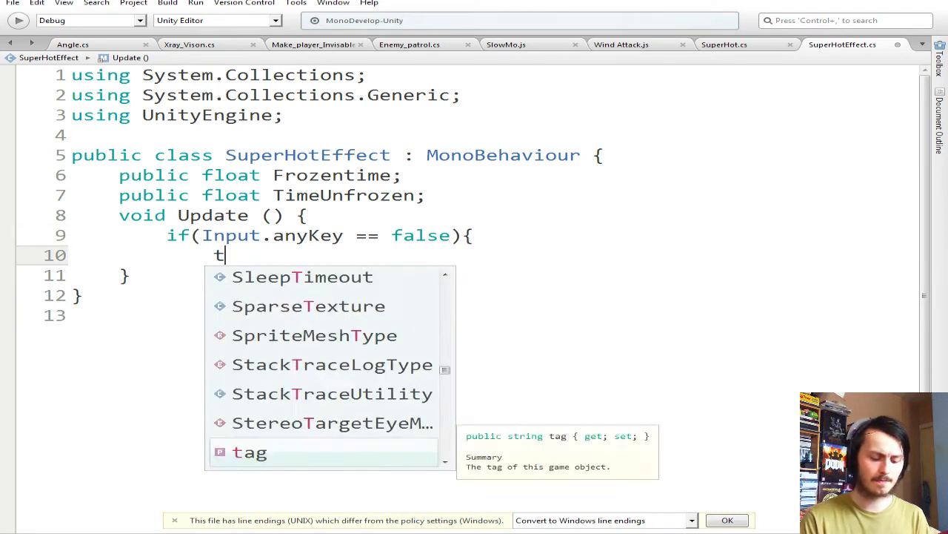
type("ime.")
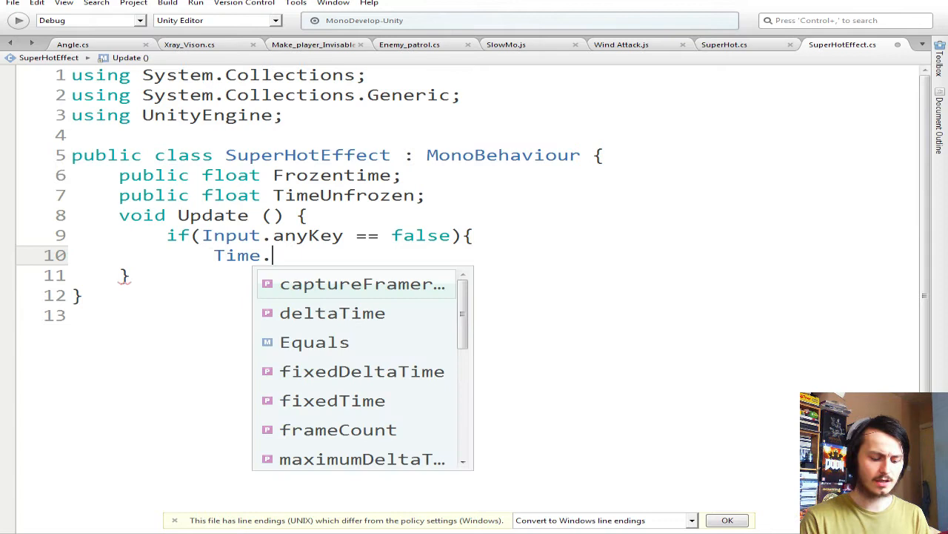
type("times")
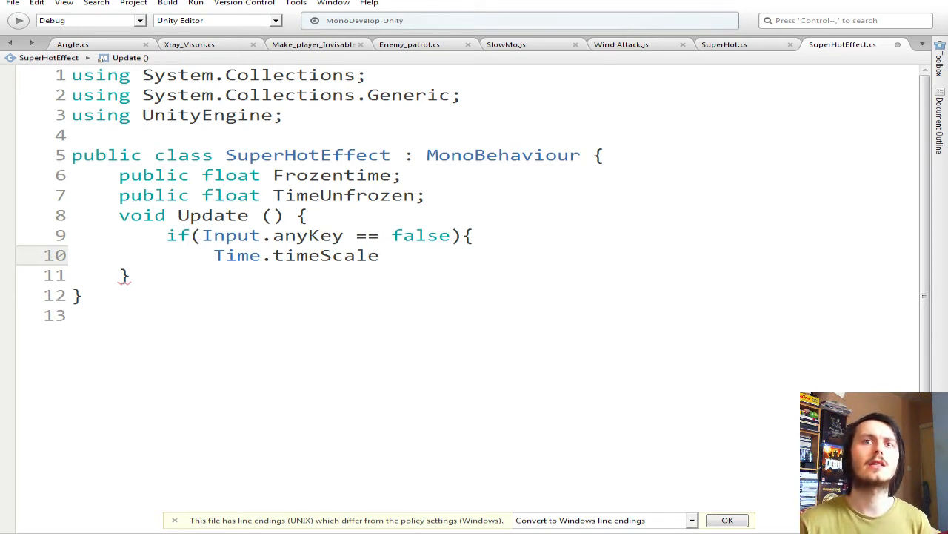
- Complete the line as 'Time.timeScale = Frozentime;' and close the if block's braces
type("=")
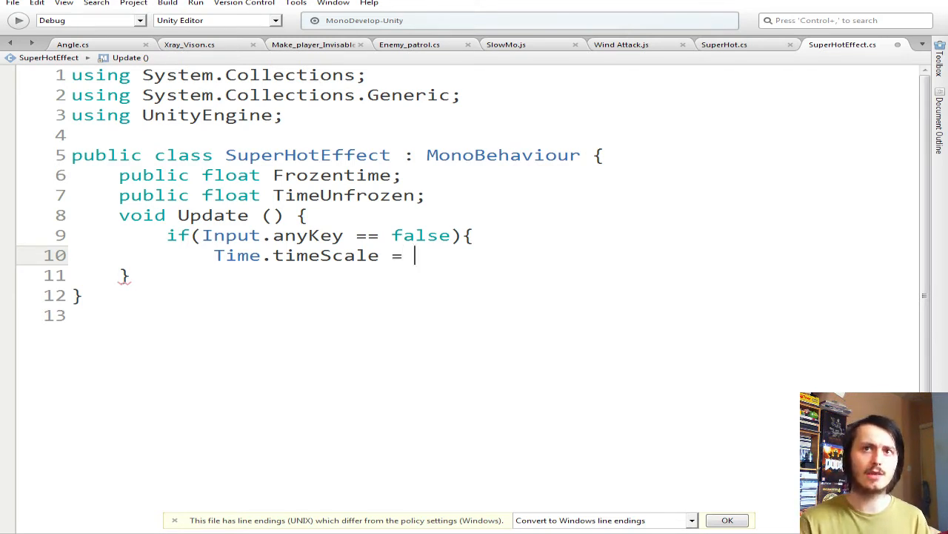
type("fro")
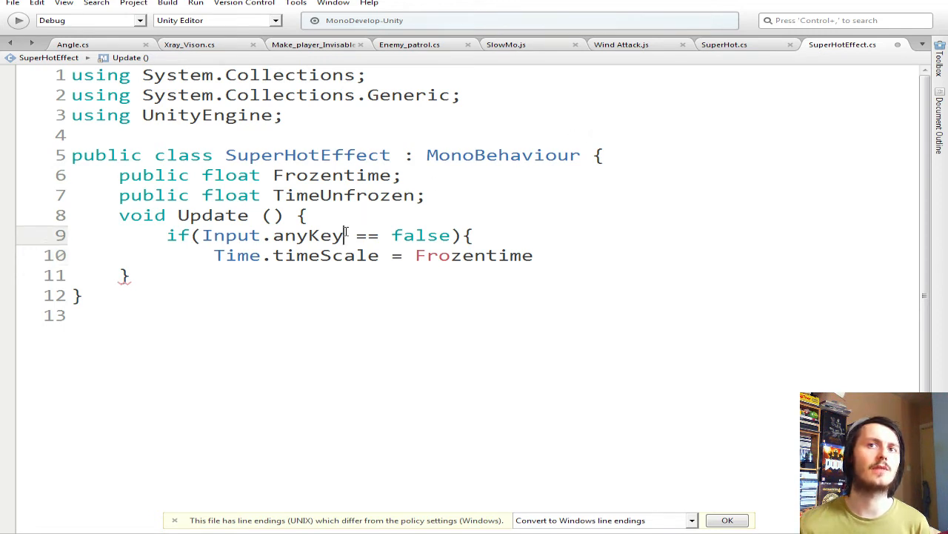
type("Up")
left_click(467, 316)
type("}")
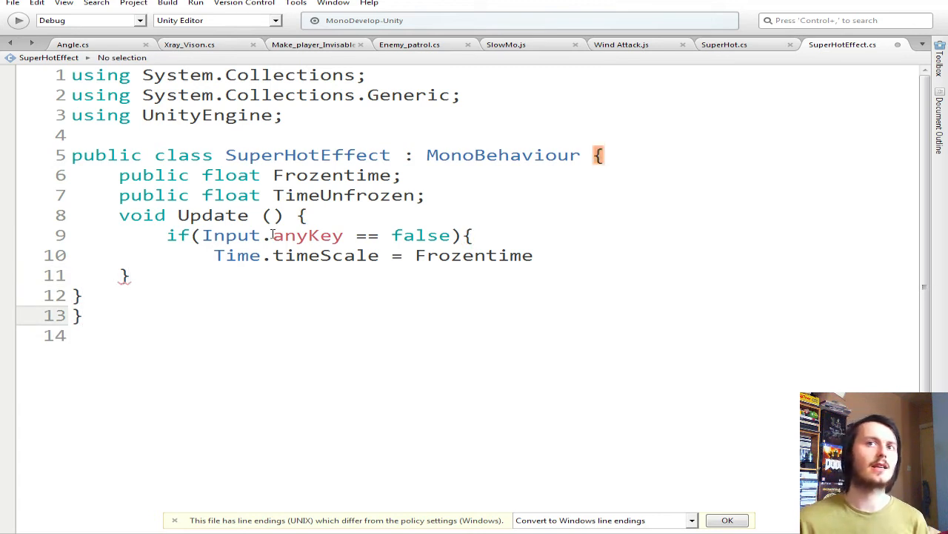
double_click(309, 235)
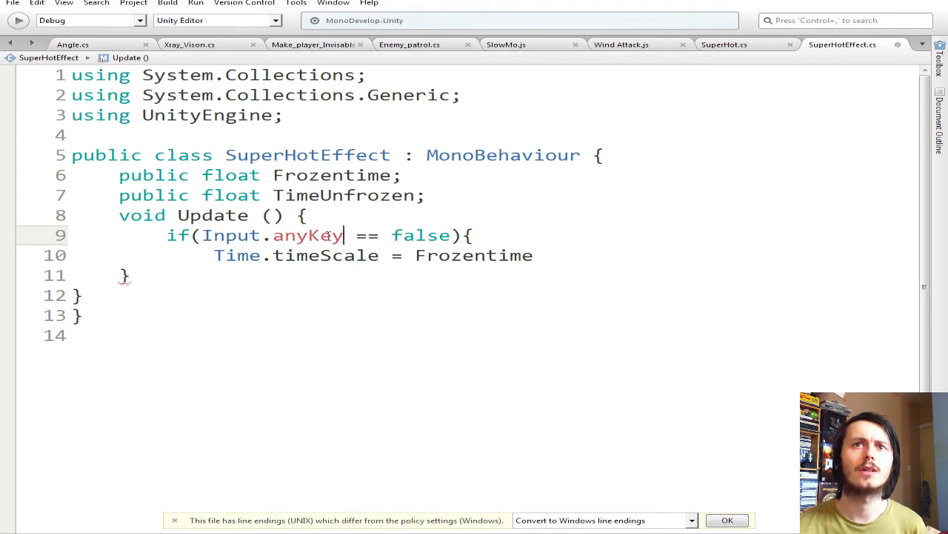
double_click(307, 234)
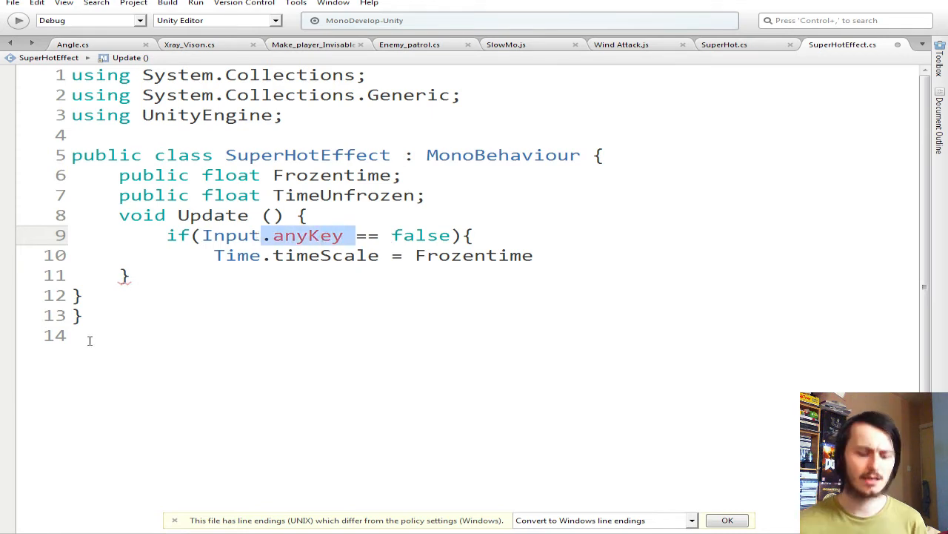
key("Backspace")
type(";")
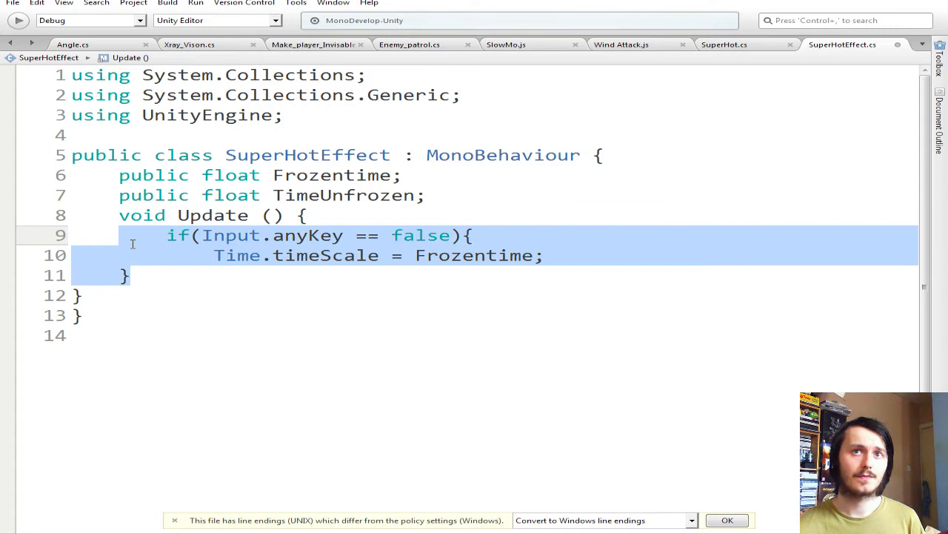
- Paste a second if block setting Time.timeScale = TimeUnfrozen when Input.anyKey is true
left_click(166, 293)
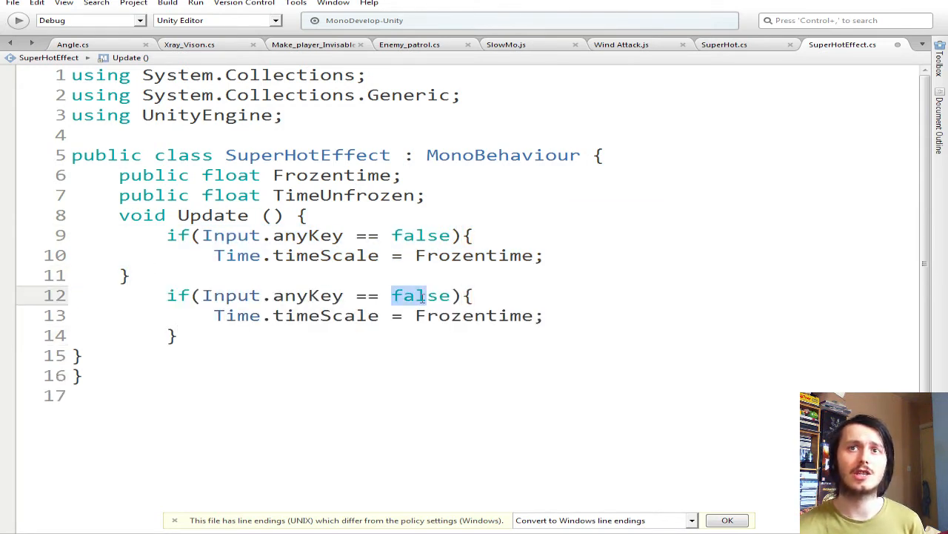
type("tru")
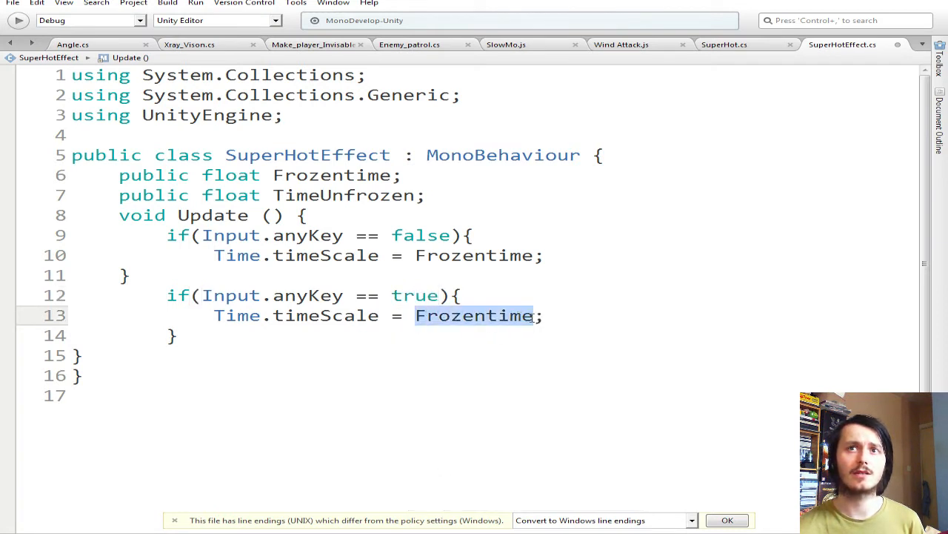
type("time")
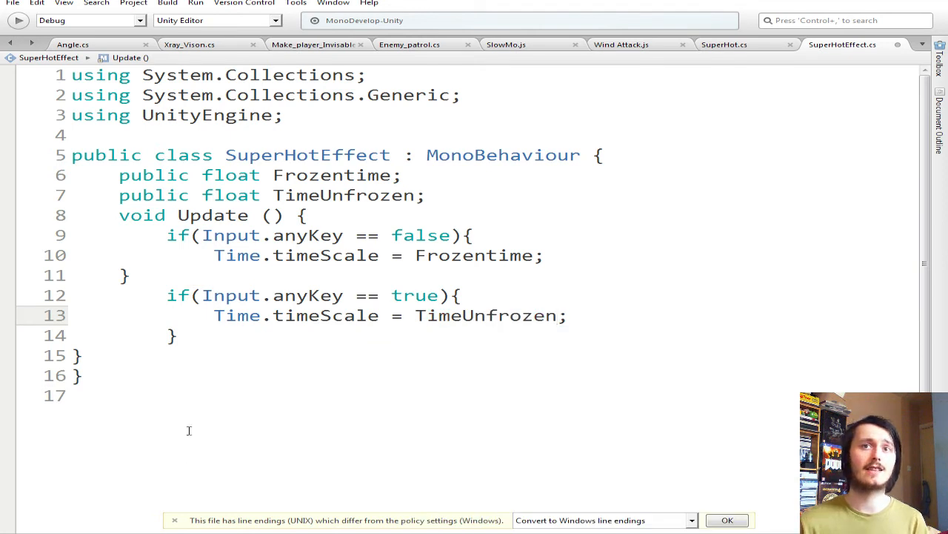
- Delete the stray blank lines at the file end and after the using statements
left_click(71, 394)
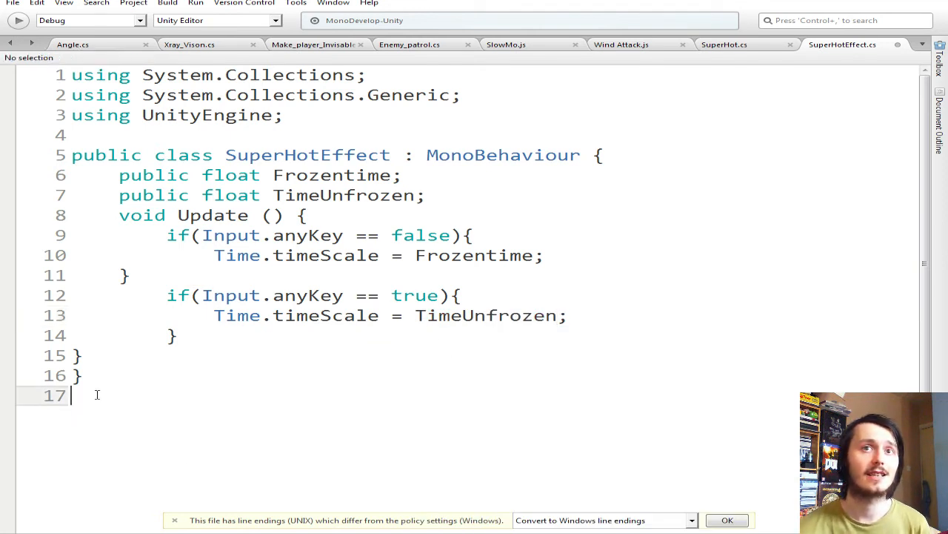
key("Backspace")
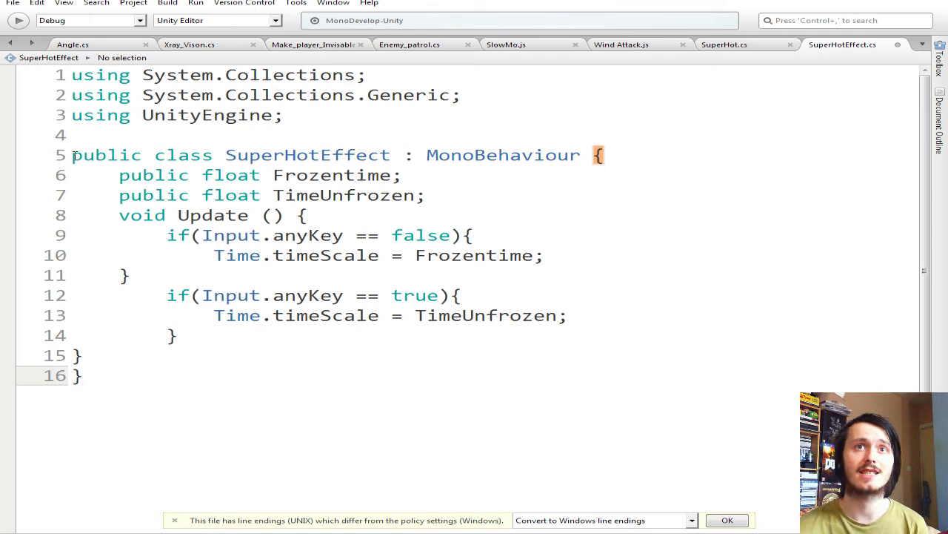
left_click(68, 135)
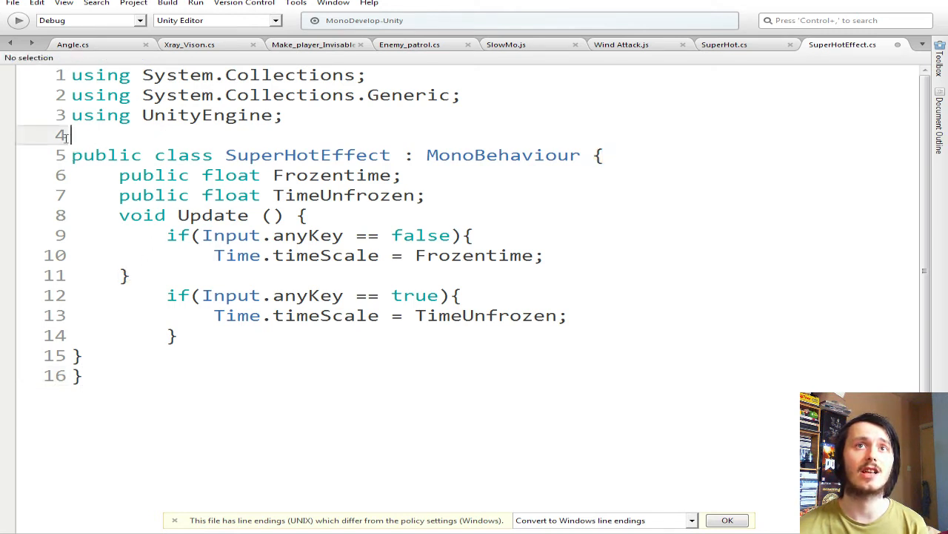
key("BackSpace")
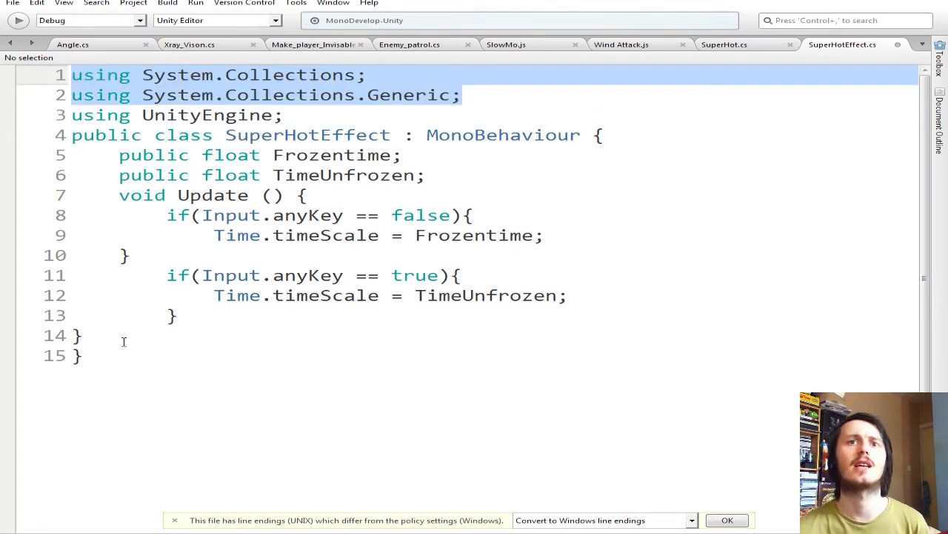
- Back in Unity, set the script's value to 1 and rename GameObject (2) to Game Manger
left_click(12, 3)
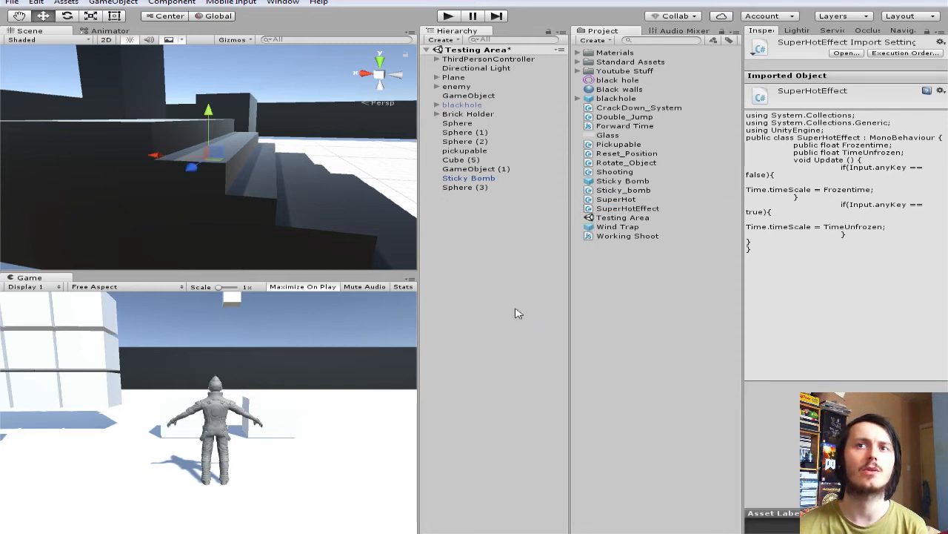
left_click(477, 195)
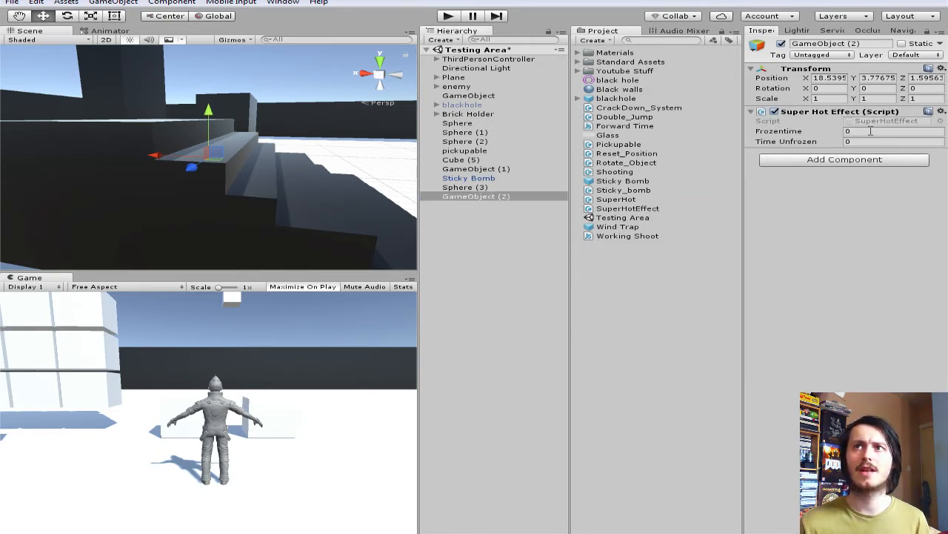
type("1")
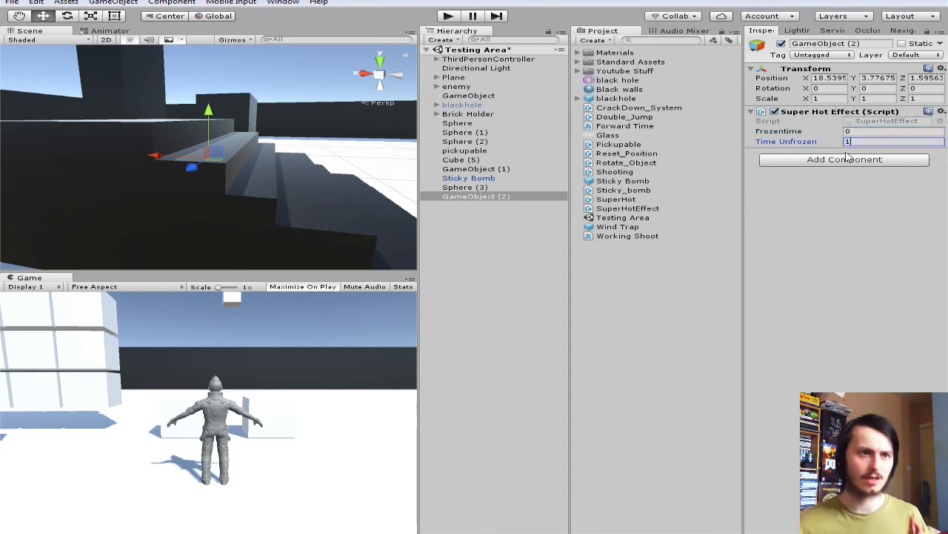
left_click(476, 196)
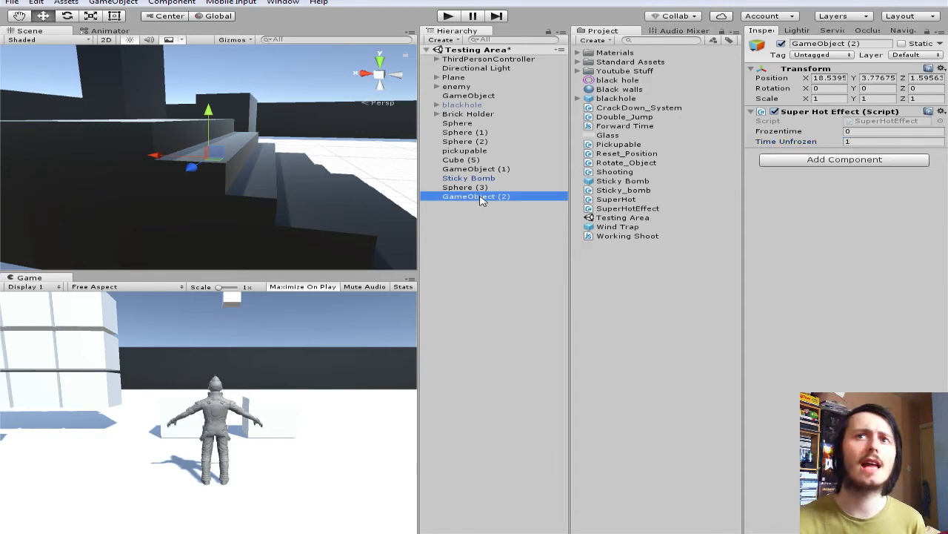
double_click(476, 195)
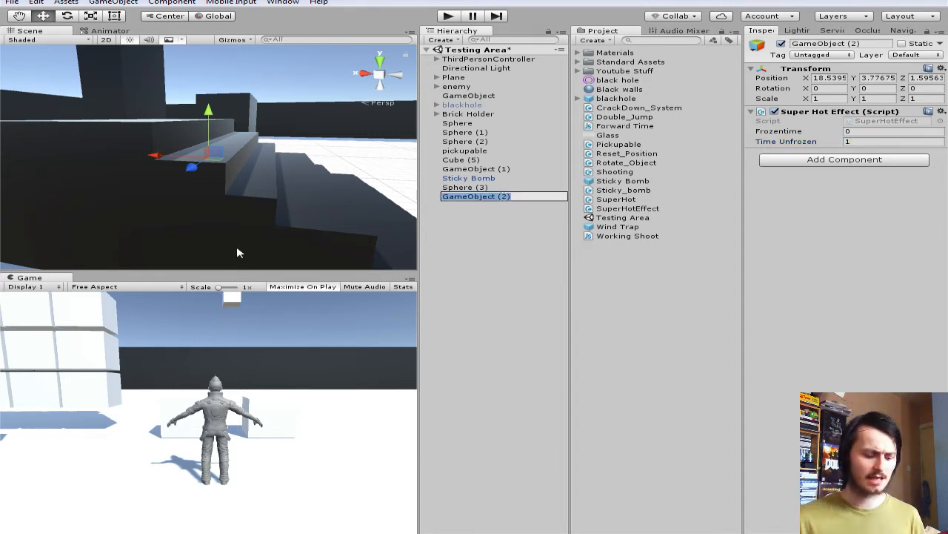
type("Game Manger")
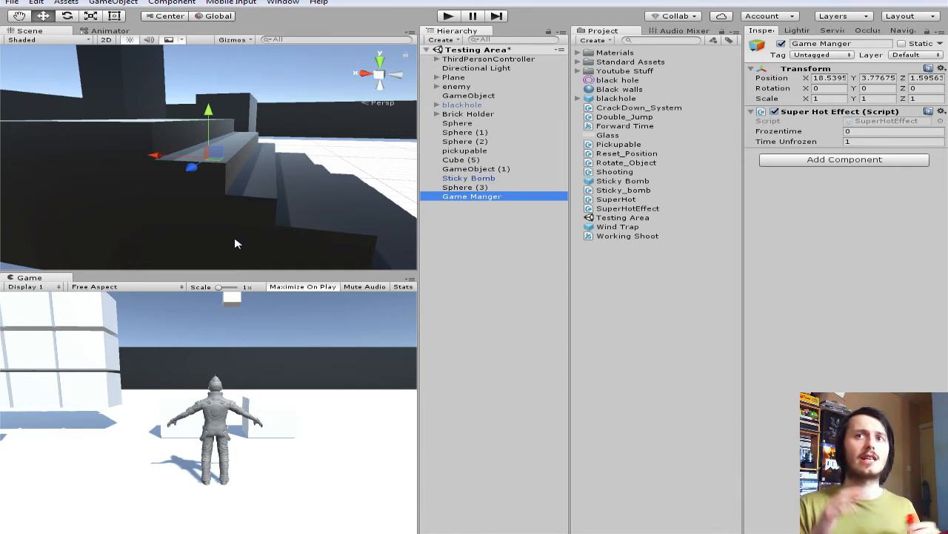
mouse_move(289, 236)
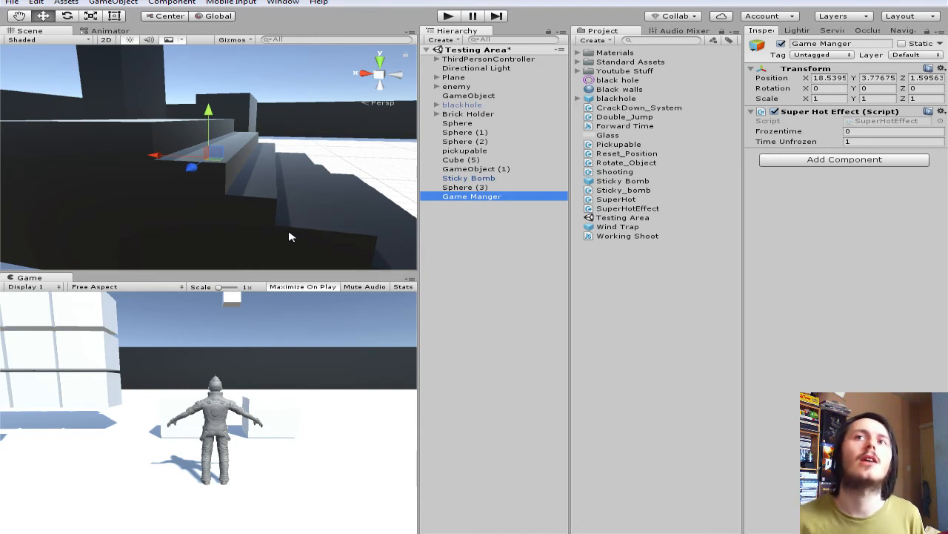
mouse_move(450, 82)
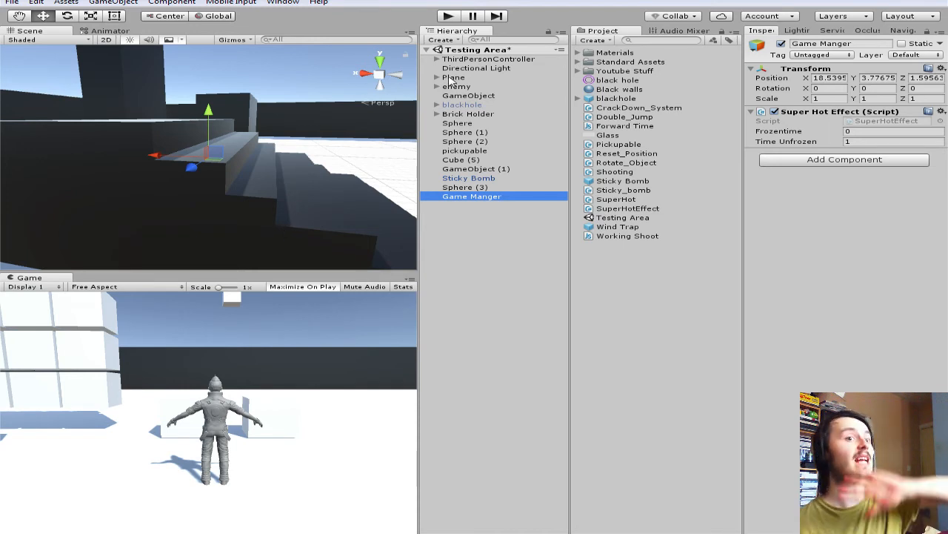
mouse_move(459, 72)
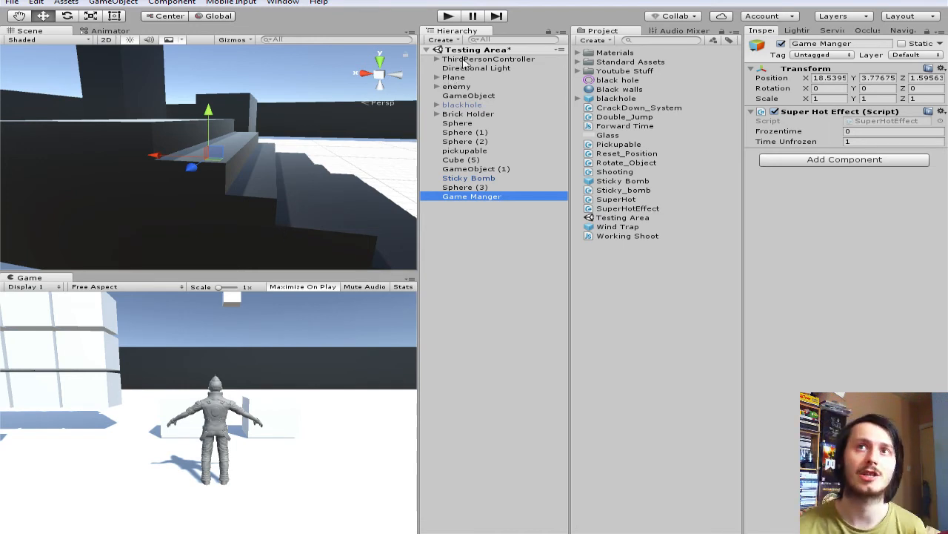
- Inspect ThirdPersonController's components, reselect Game Manger, start the game and focus the Frozentime field
left_click(489, 59)
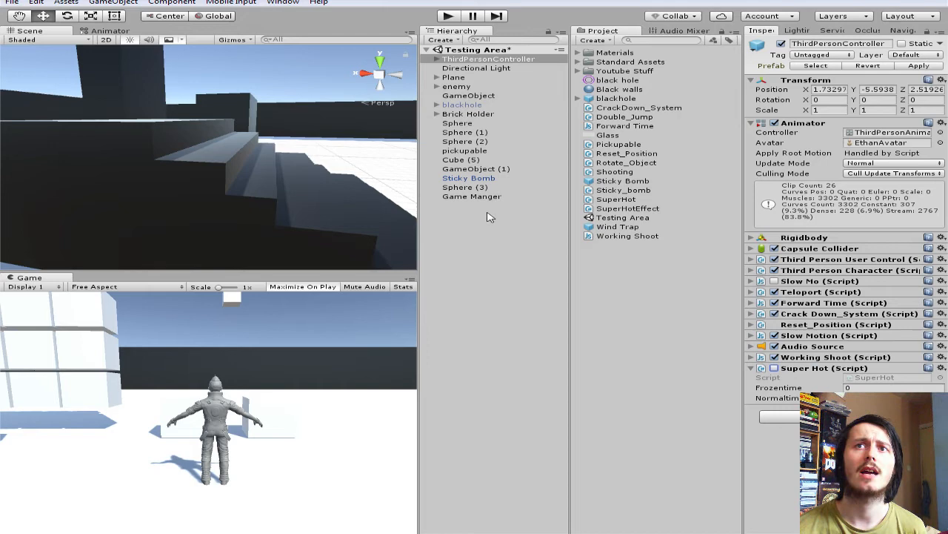
left_click(471, 195)
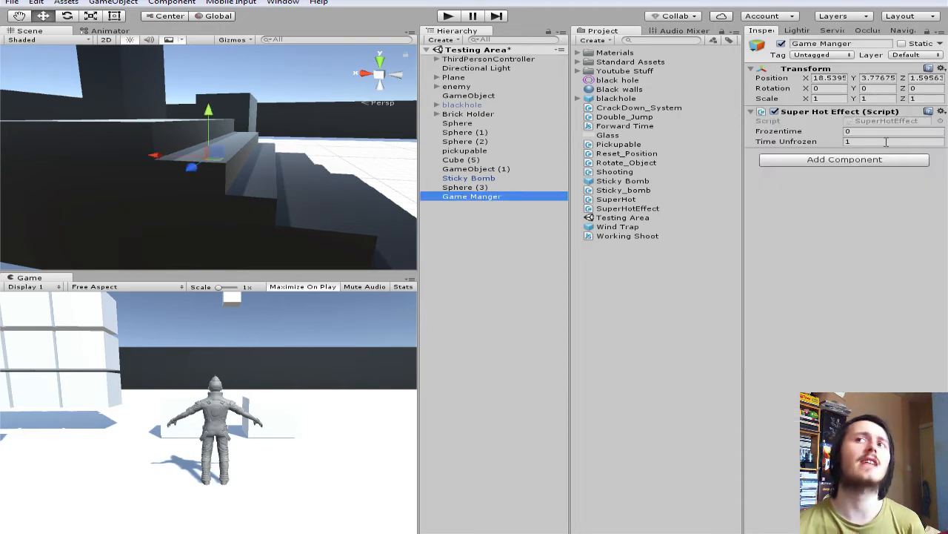
left_click(889, 141)
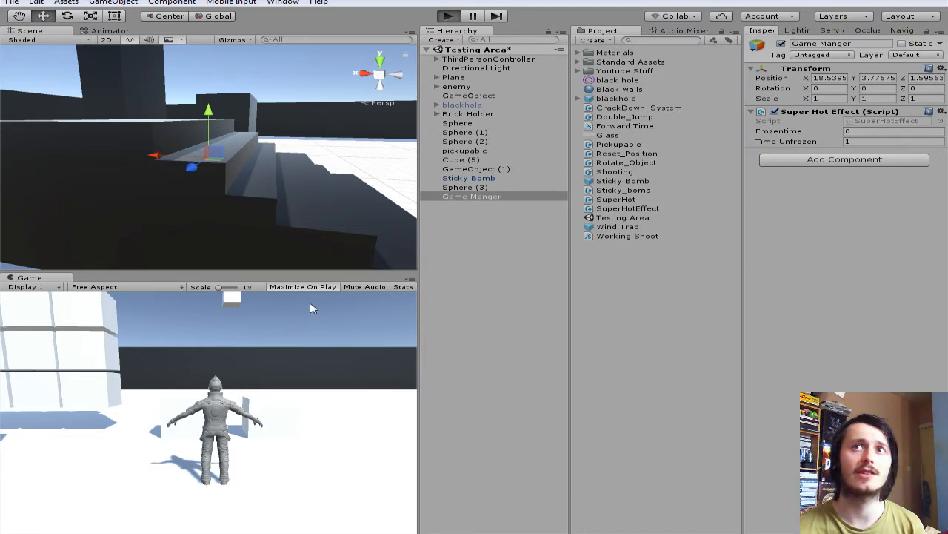
mouse_move(363, 245)
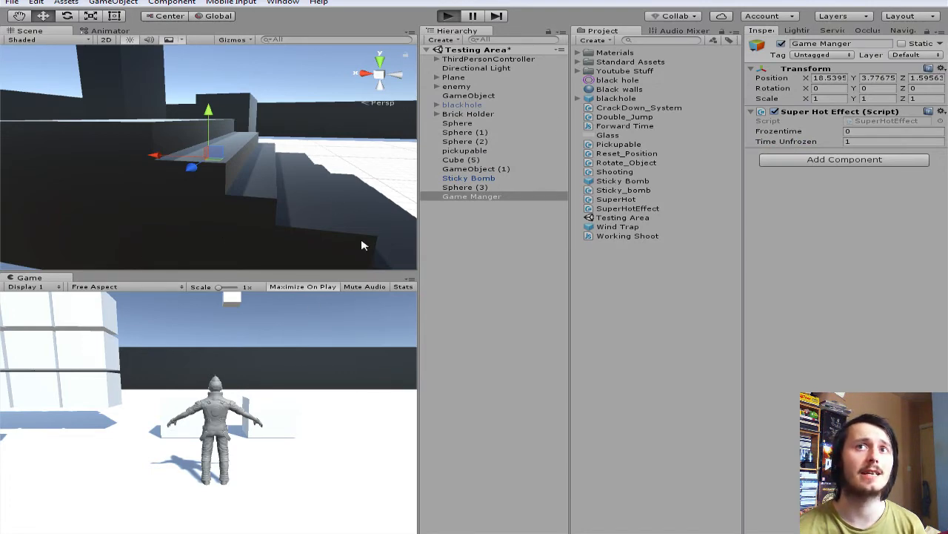
left_click(448, 15)
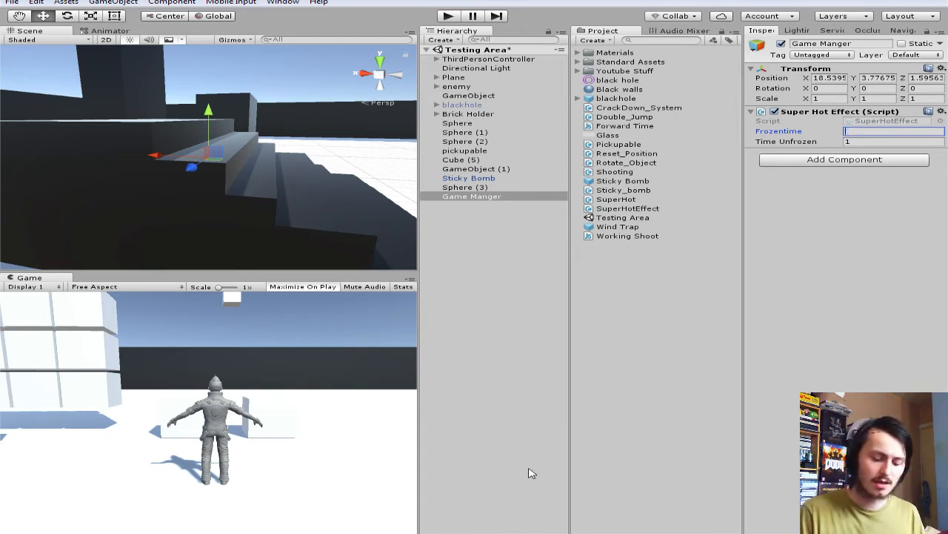
- Enter 0.2 as Game Manger's Frozentime while the game runs
type("0")
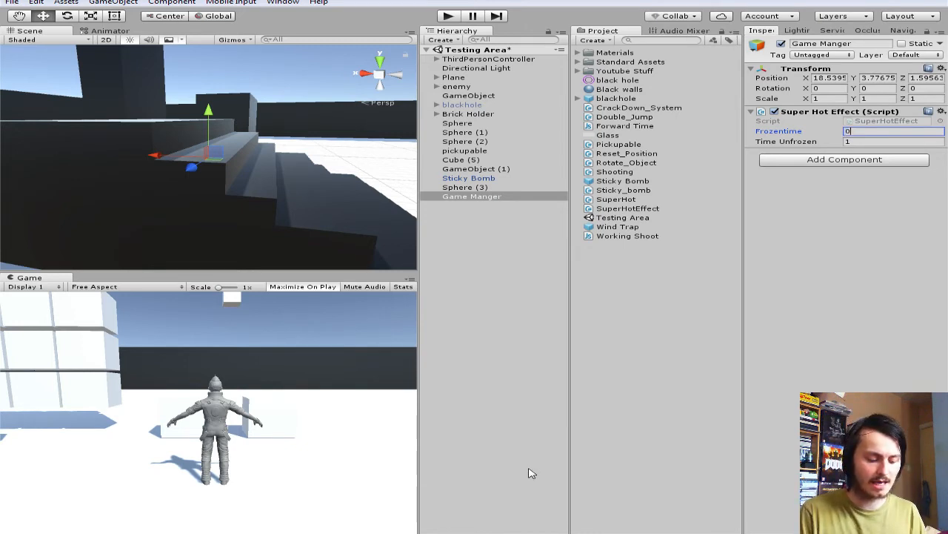
type("0.2")
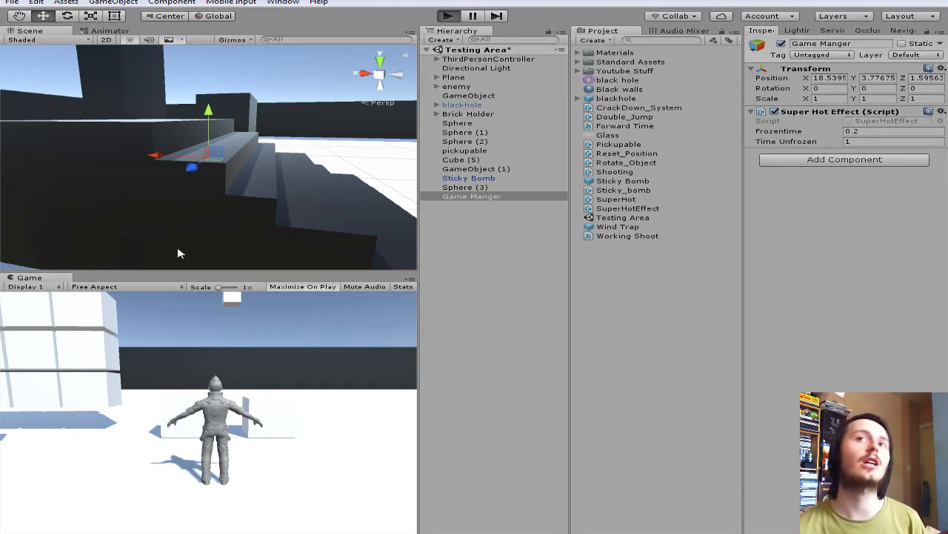
mouse_move(339, 345)
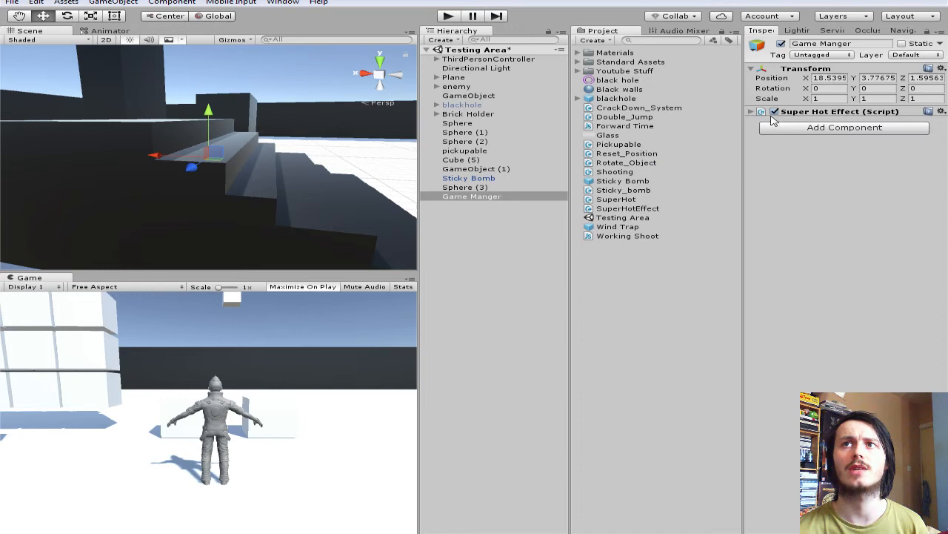
- Navigate the Scene view to the area with the spheres and black hole setup
left_click(775, 112)
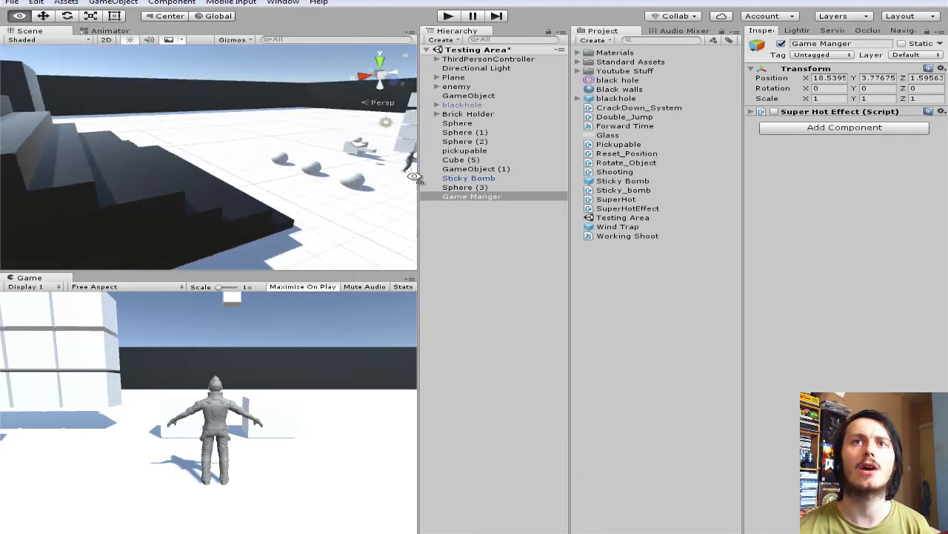
- Select blackhole (1), expand its Rigidbody settings, and start the game maximized to test the slowdown
left_click(468, 113)
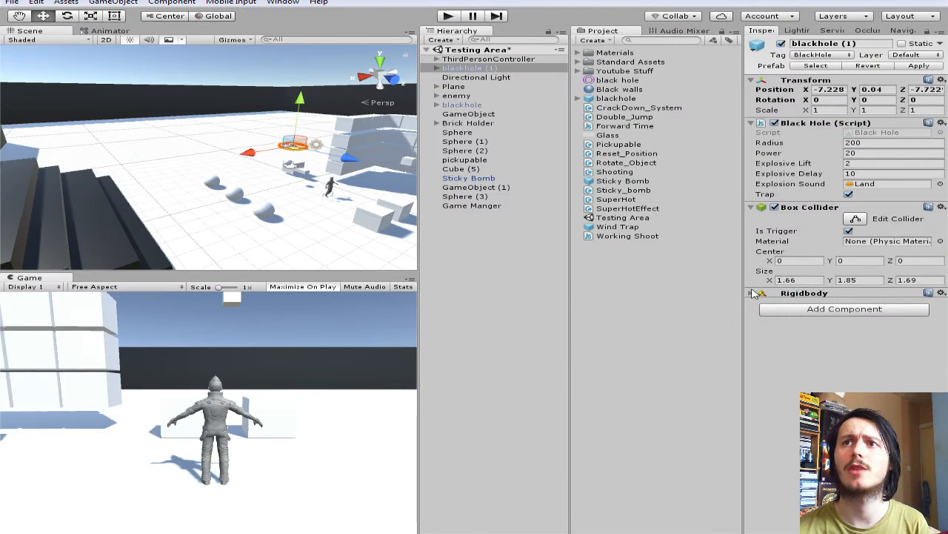
left_click(749, 293)
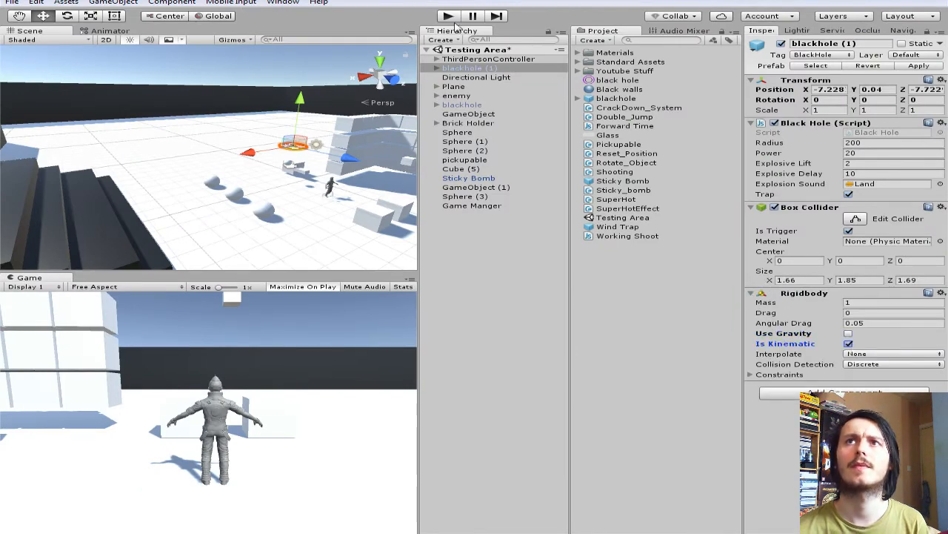
left_click(447, 15)
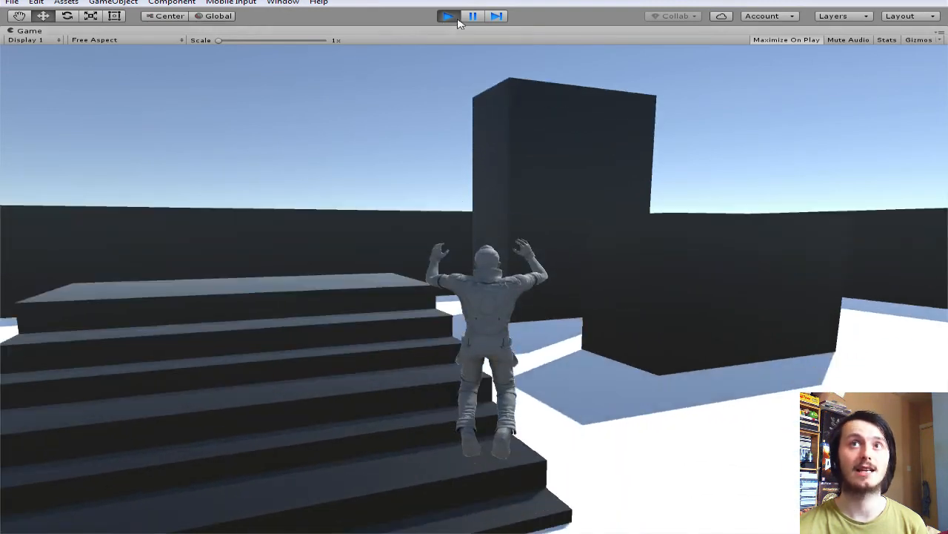
- Stop the running game to return to the editor layout
left_click(447, 15)
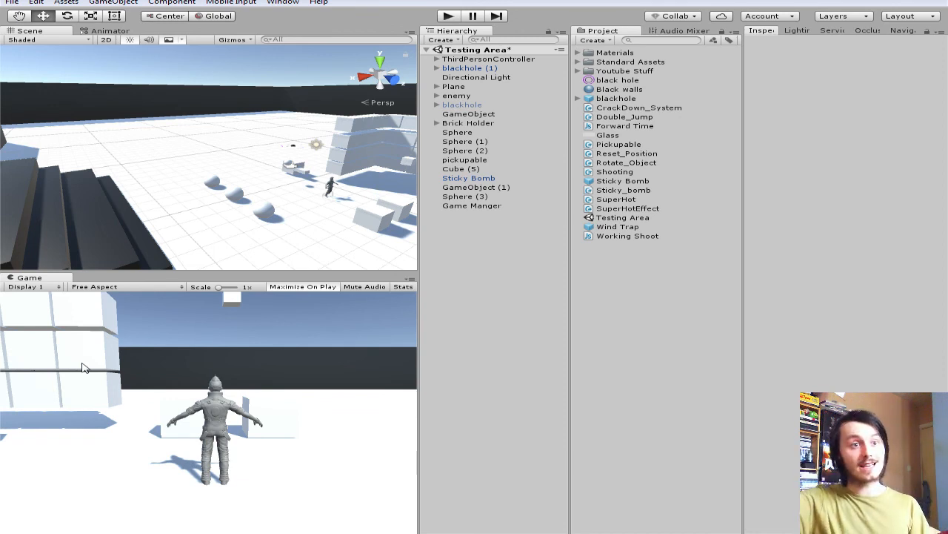
mouse_move(14, 480)
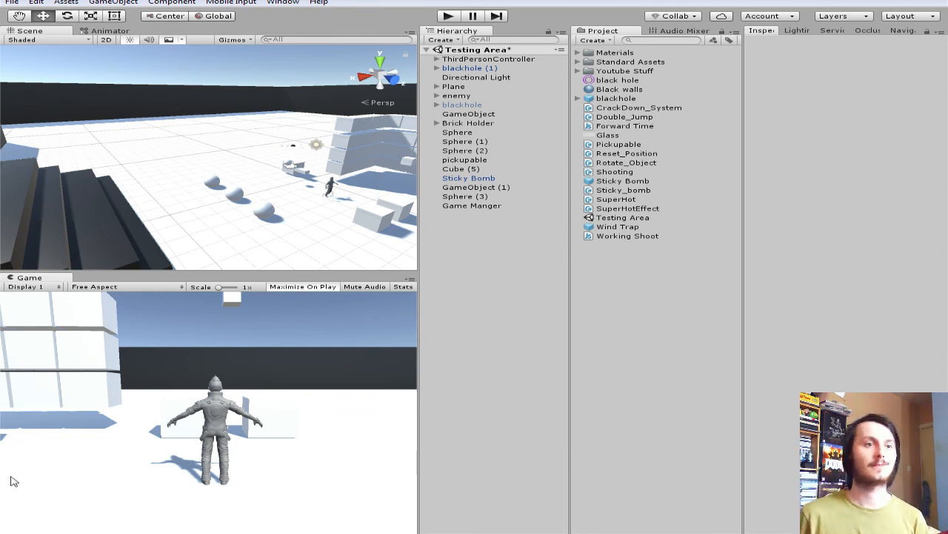